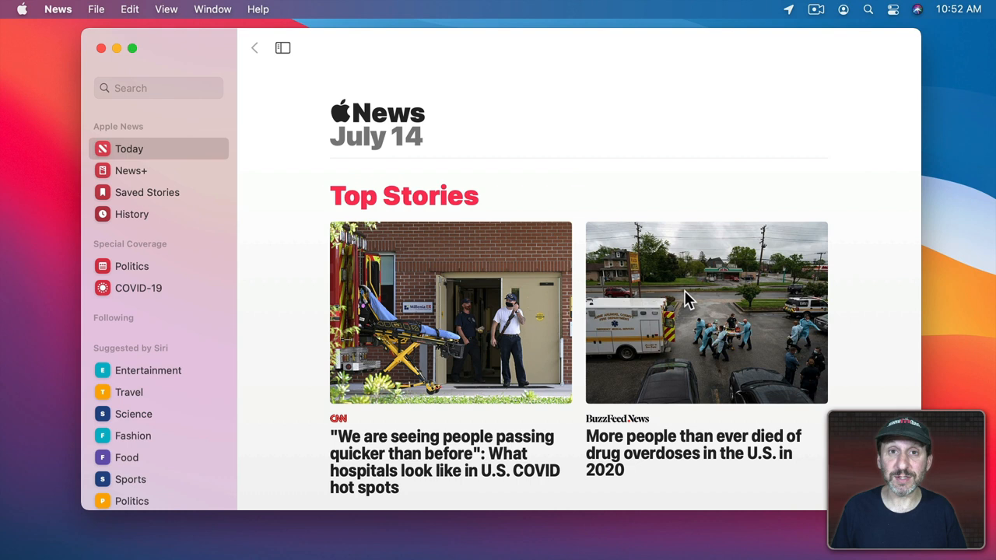
pyautogui.moveTo(504, 245)
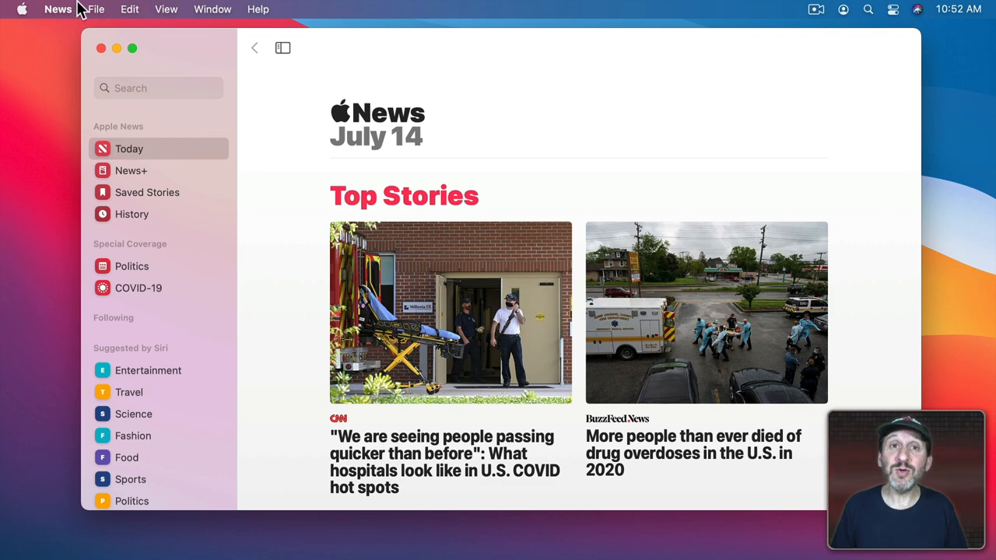
# Show the Follow Your Favorites publication picker from the menu bar.
pyautogui.click(93, 8)
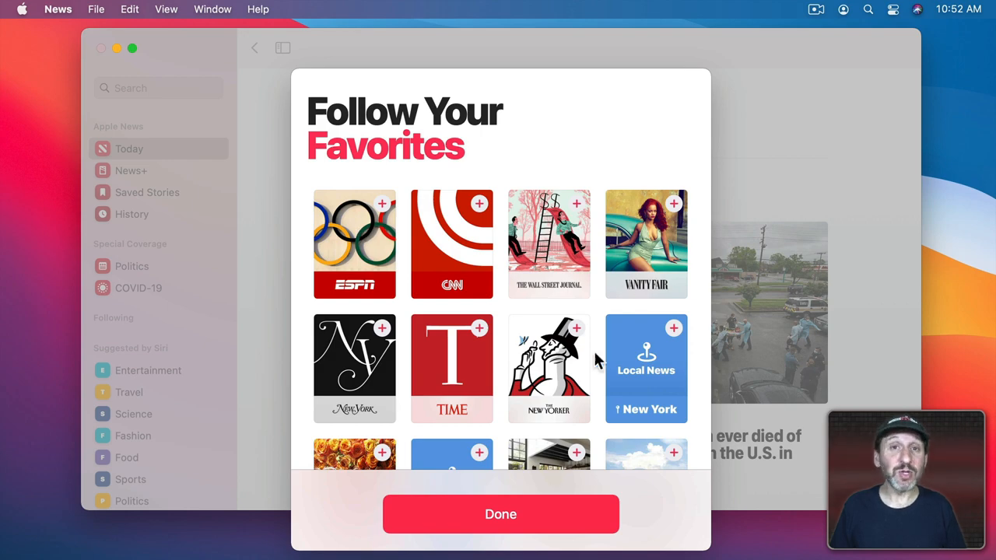
pyautogui.moveTo(544, 521)
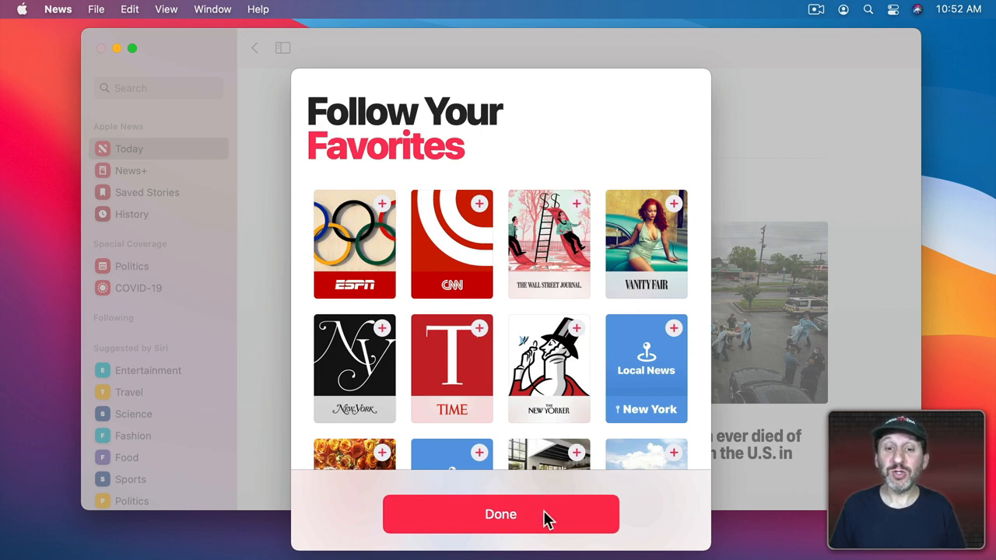
# Close the favourites picker and suggest less like the BuzzFeed News overdose story.
pyautogui.click(500, 514)
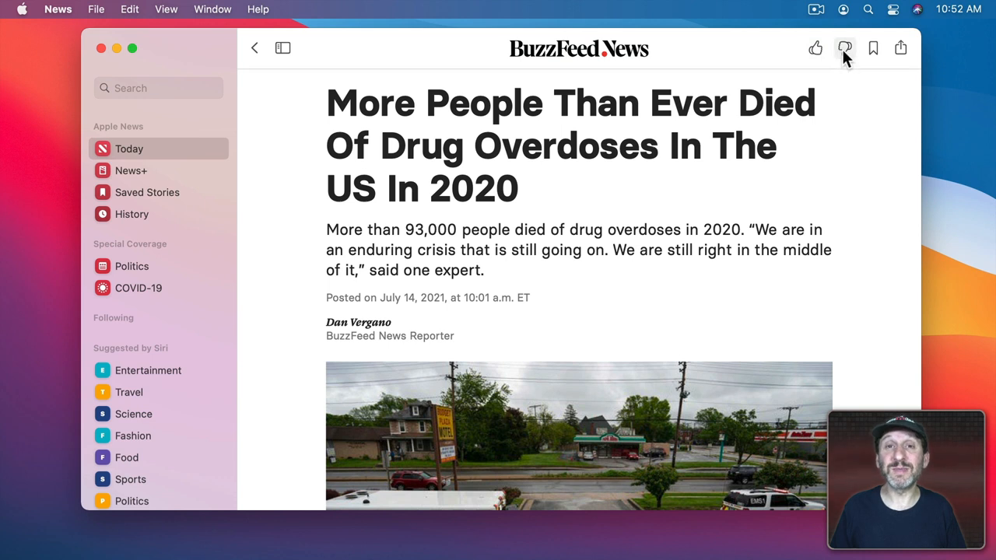
pyautogui.moveTo(845, 49)
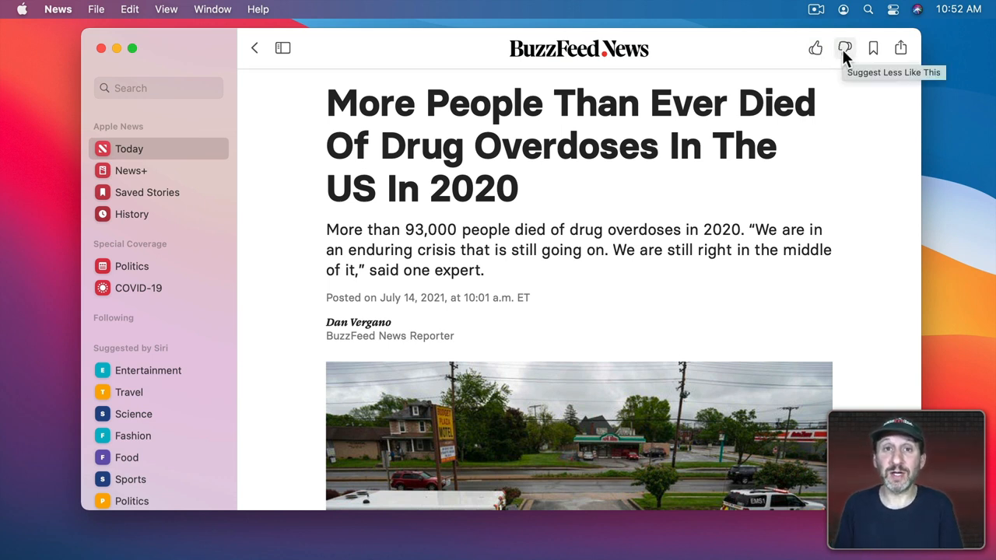
pyautogui.click(254, 47)
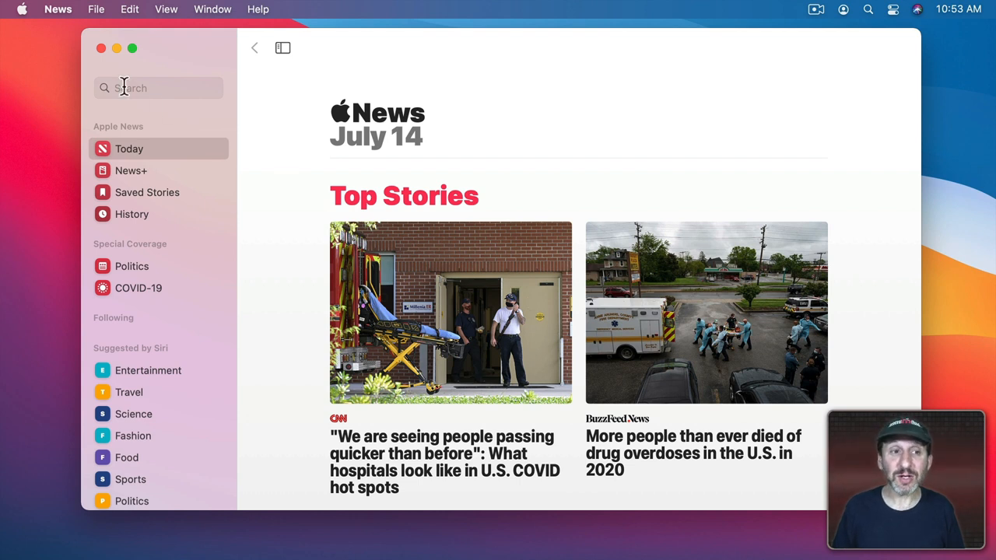
# Search Apple News for 'science' and scroll through the matching results.
pyautogui.click(148, 88)
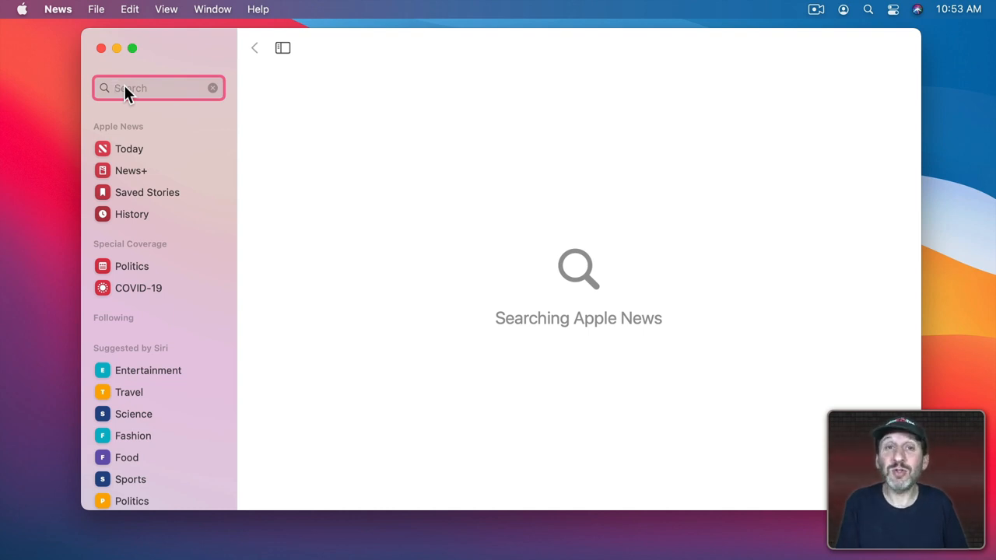
pyautogui.write('science')
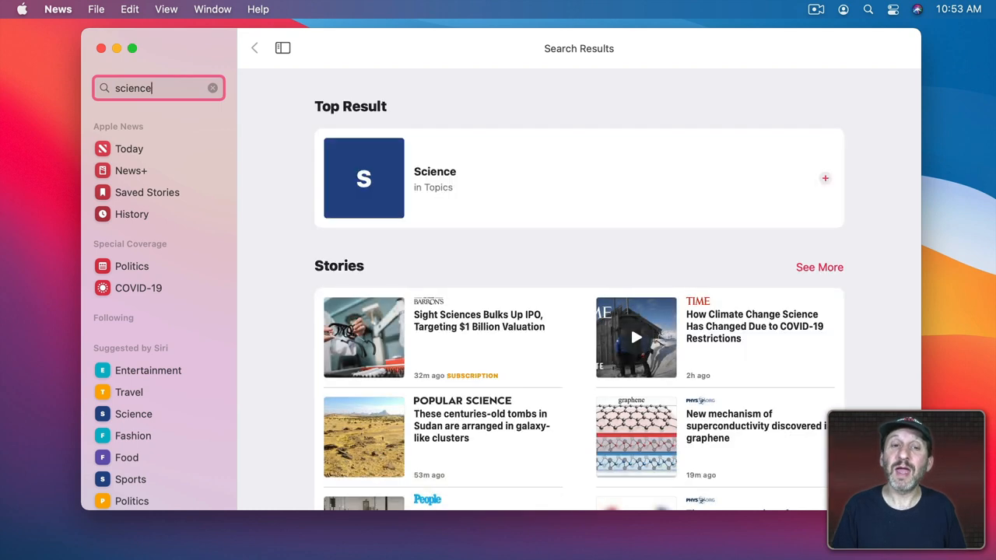
pyautogui.moveTo(378, 163)
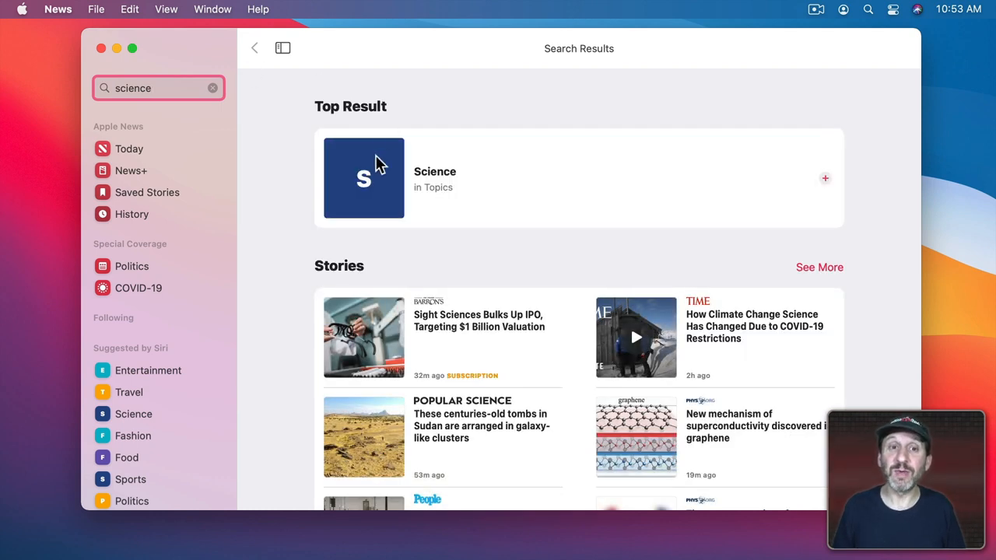
pyautogui.moveTo(523, 201)
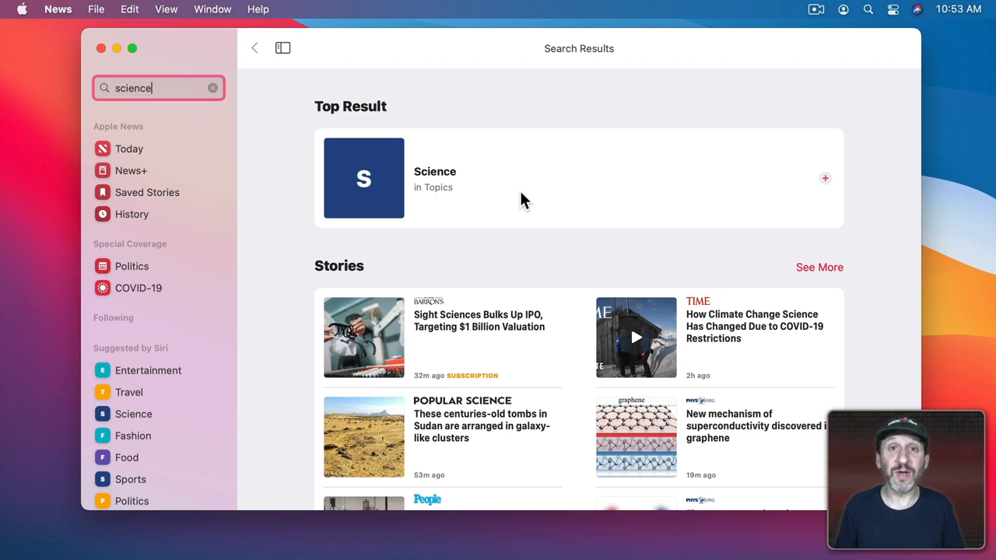
pyautogui.moveTo(506, 372)
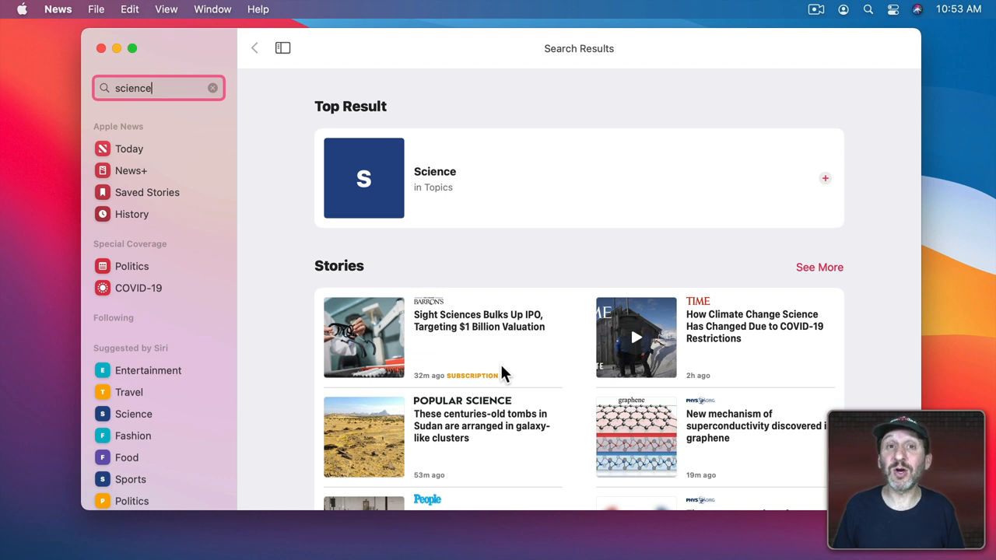
pyautogui.scroll(-3)
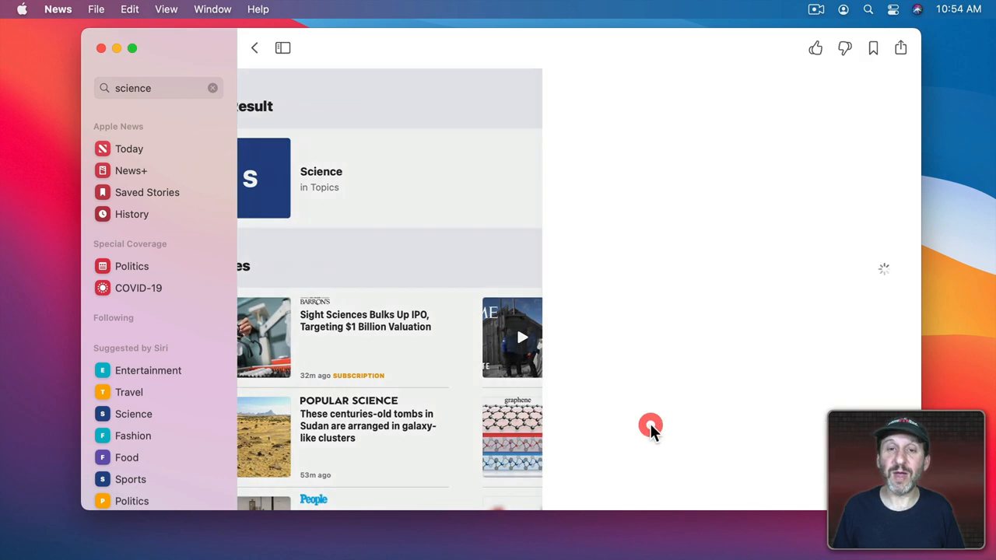
# Follow Phys.org from the bottom of its graphene superconductivity story.
pyautogui.click(512, 436)
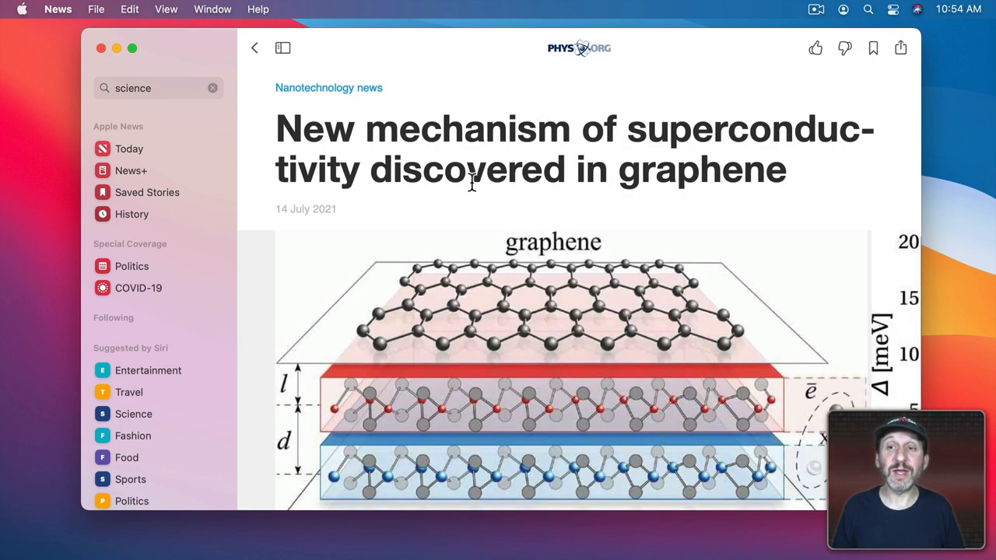
pyautogui.moveTo(572, 92)
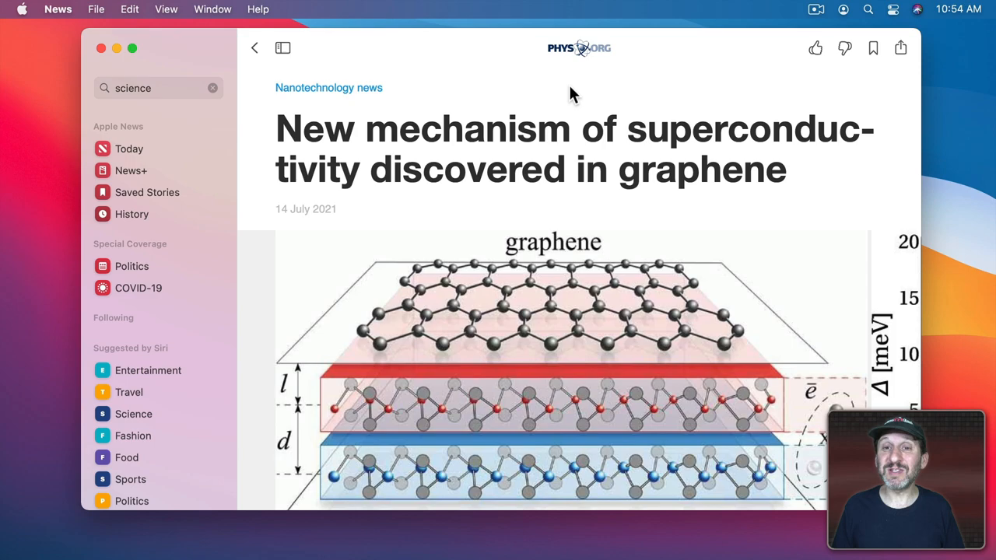
pyautogui.moveTo(575, 367)
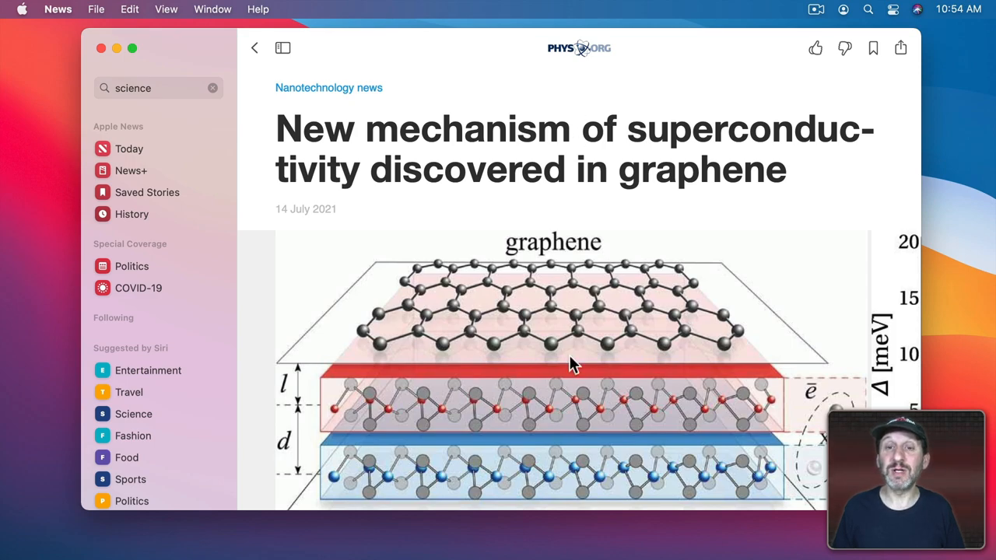
pyautogui.scroll(-3)
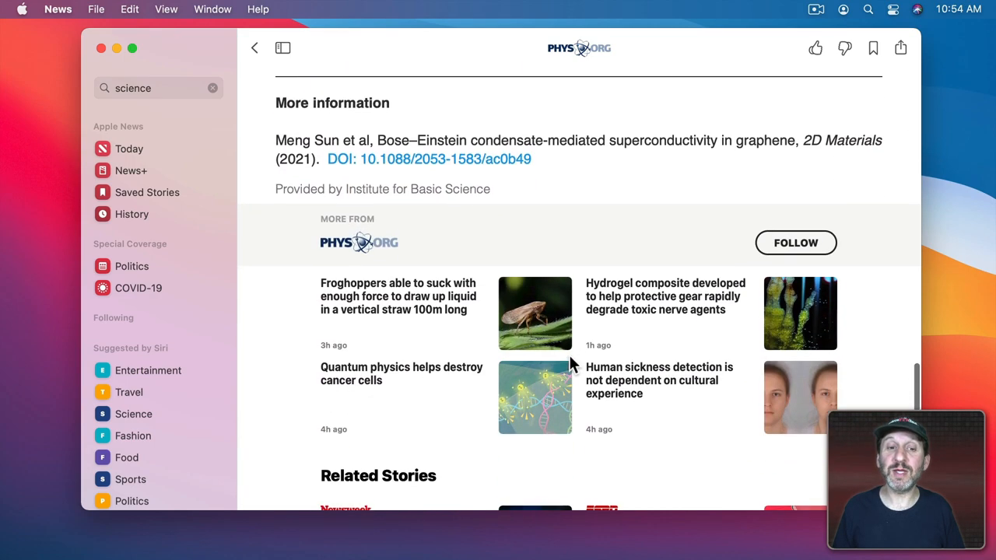
pyautogui.scroll(-3)
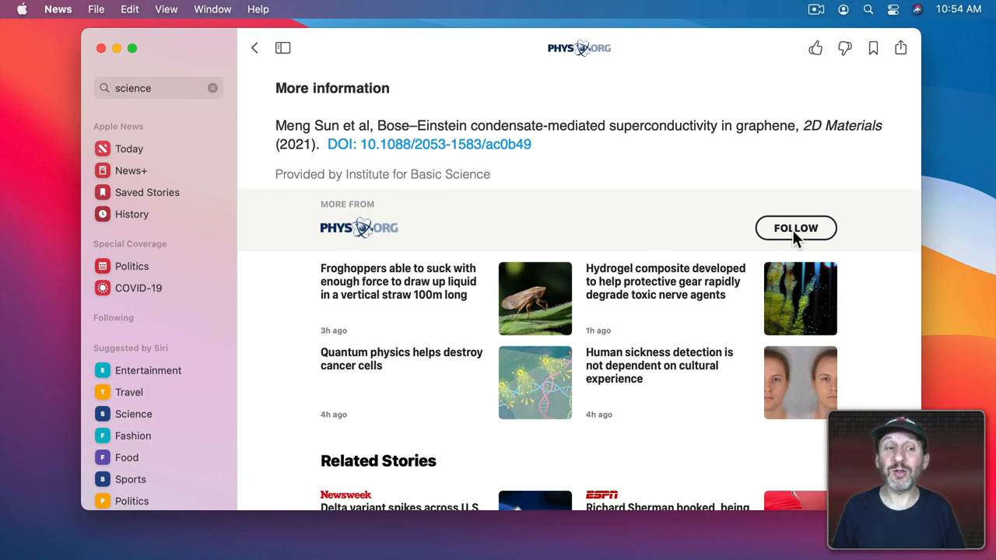
pyautogui.click(796, 227)
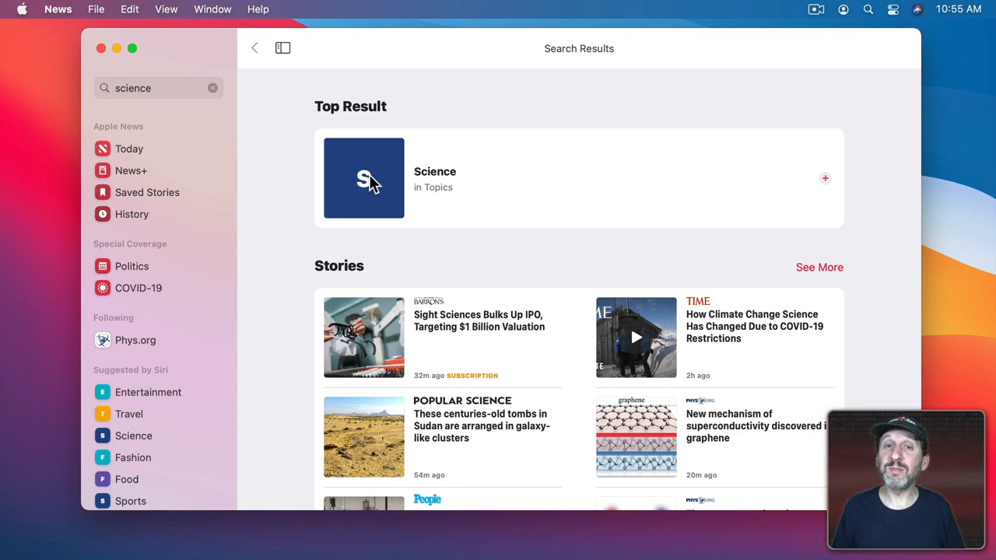
# Open the Science topic and follow BBC Future from its Neanderthal children story.
pyautogui.click(363, 178)
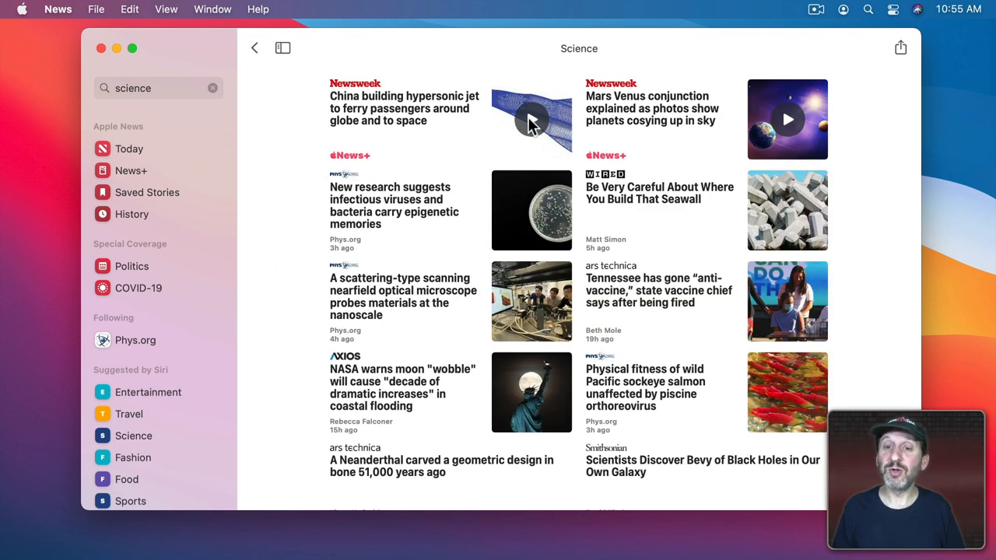
pyautogui.scroll(-3)
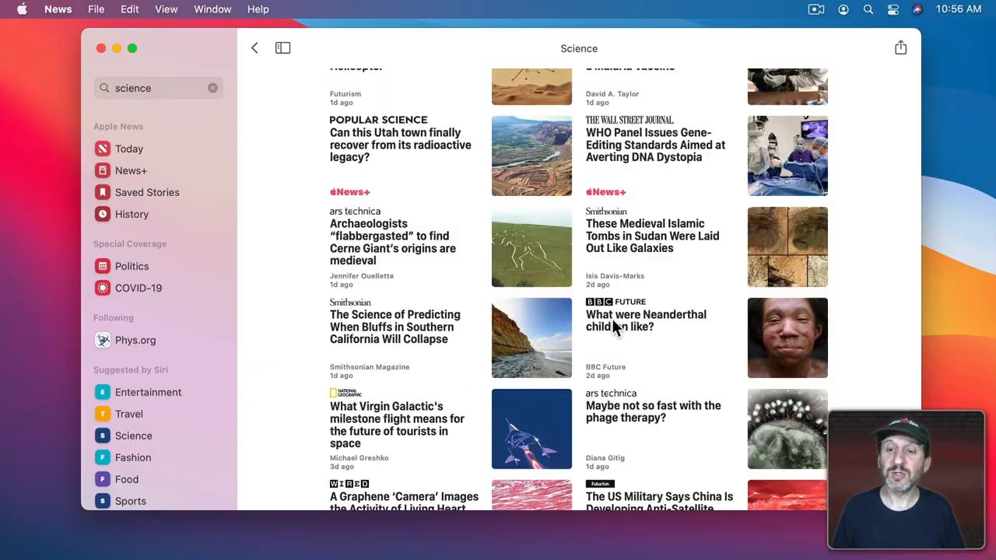
pyautogui.click(645, 320)
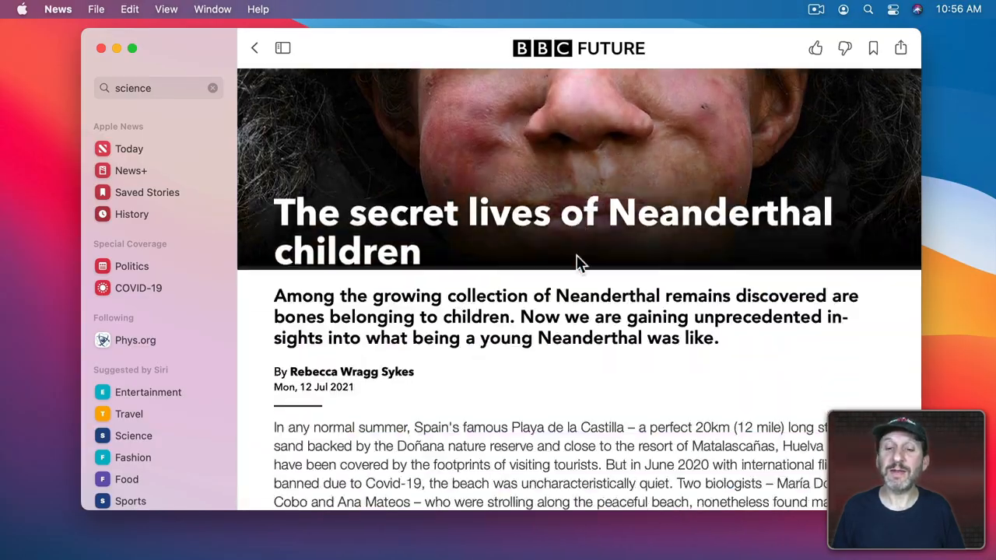
pyautogui.scroll(-3)
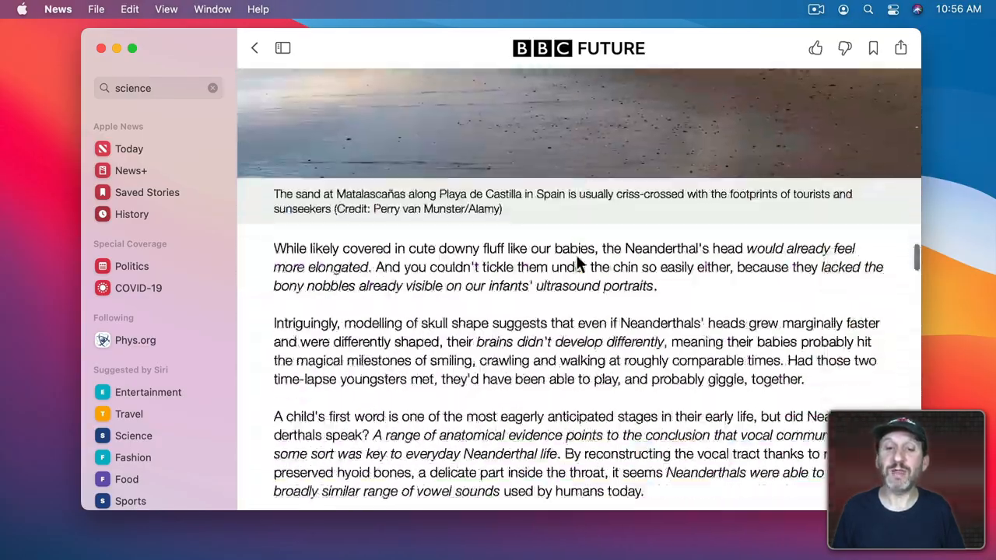
pyautogui.scroll(-3)
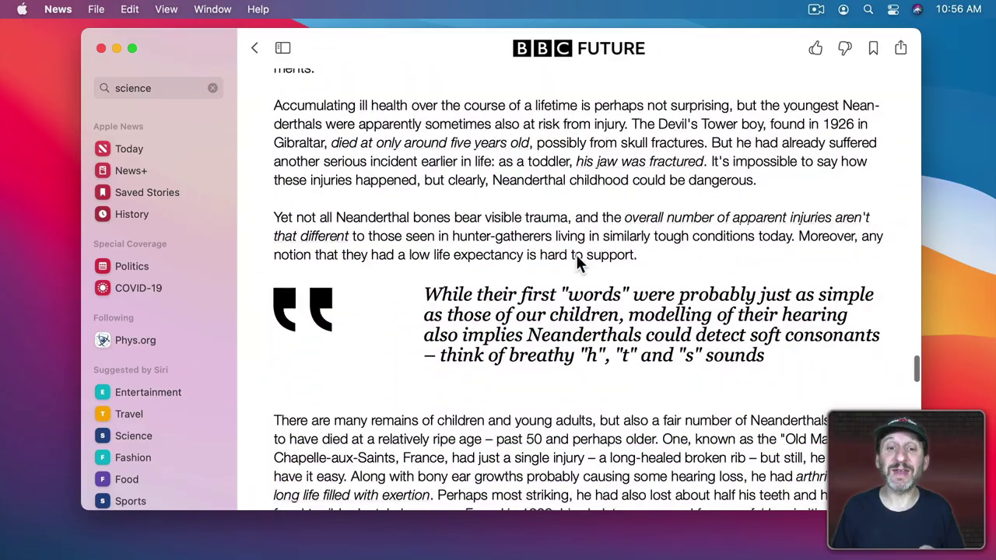
pyautogui.scroll(-3)
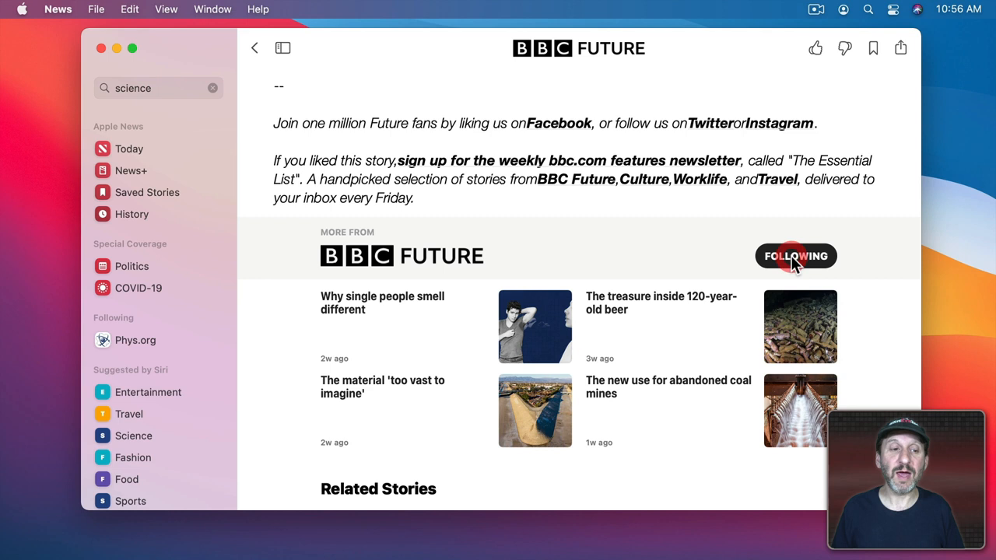
pyautogui.click(795, 256)
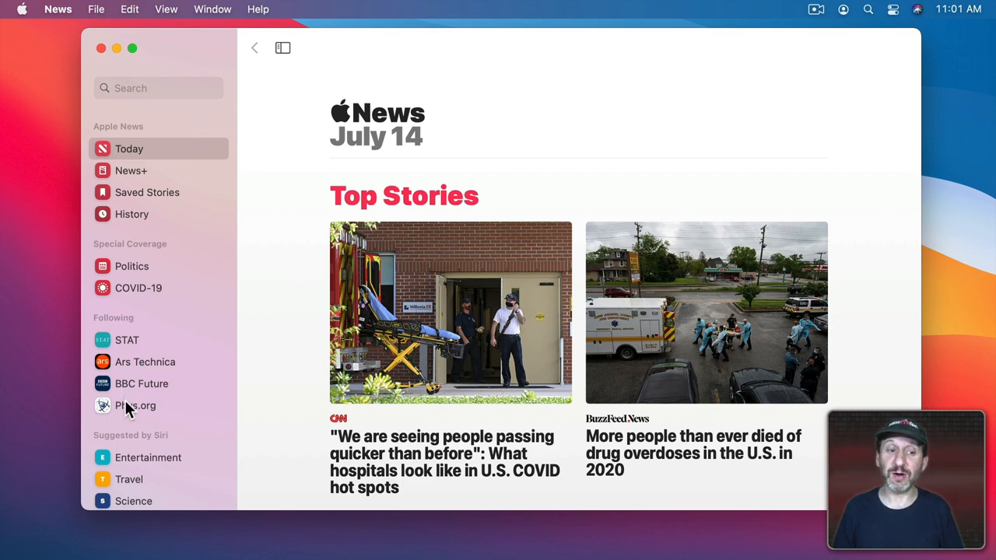
# Browse Phys.org's feed, return to Today, and open the News menu.
pyautogui.click(135, 406)
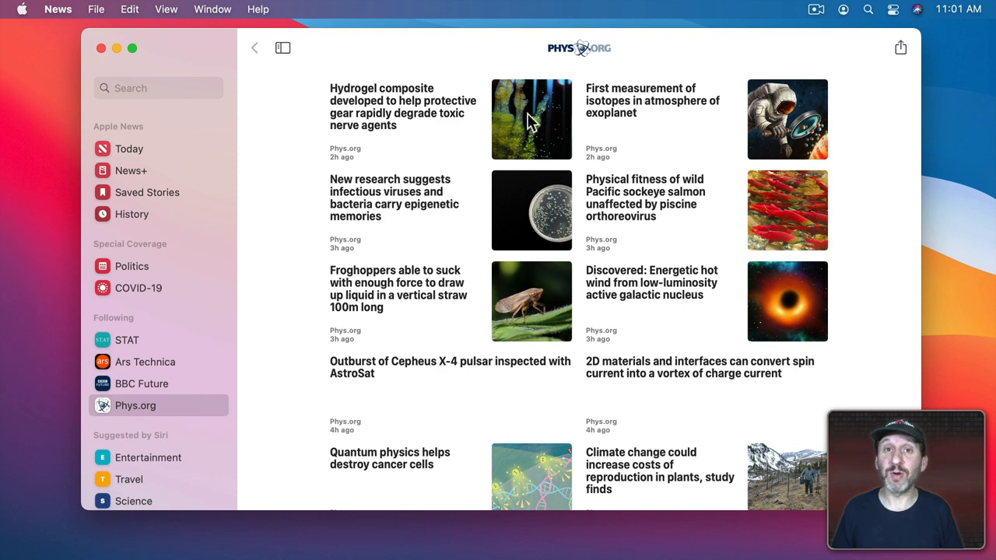
pyautogui.moveTo(130, 148)
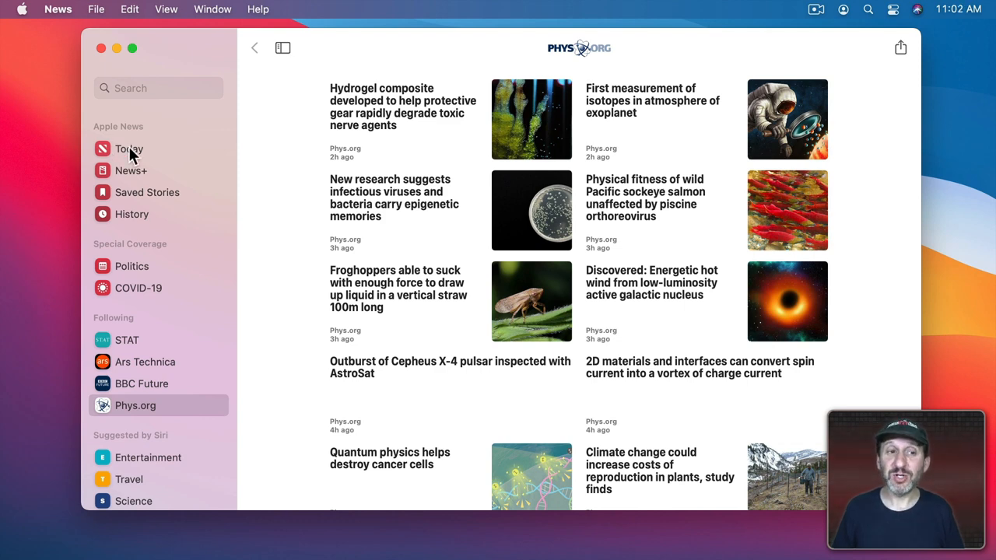
pyautogui.click(129, 148)
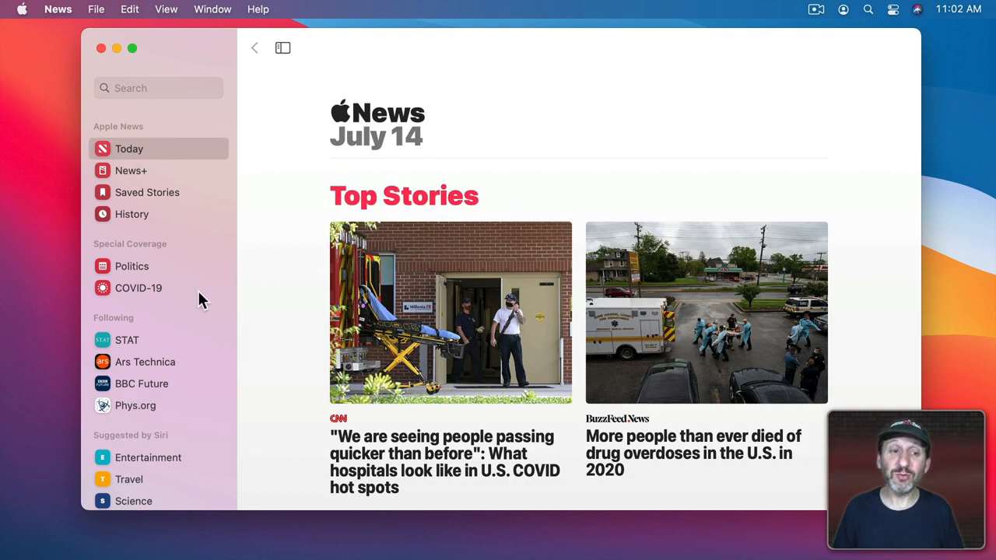
pyautogui.click(55, 9)
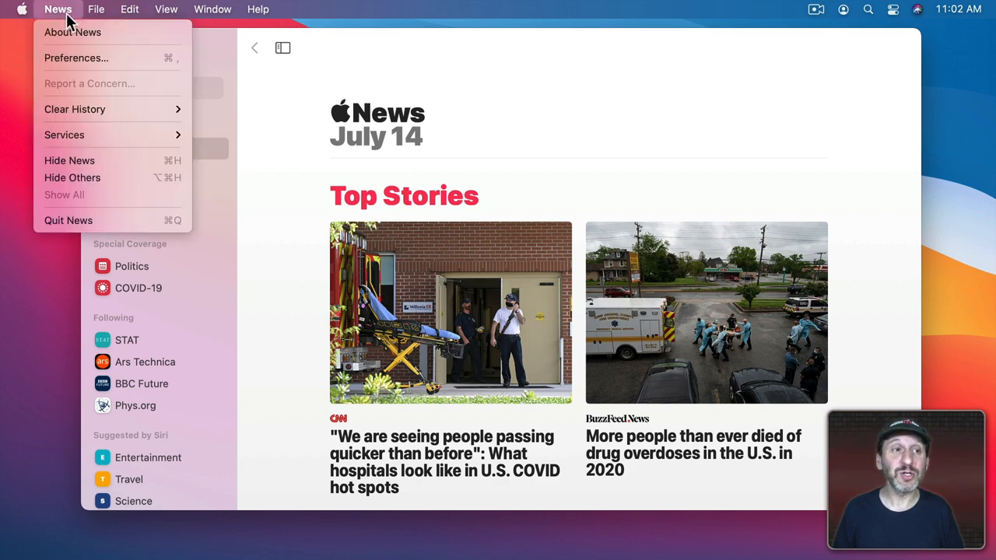
# In News Preferences, turn on 'Restrict stories in Today' and confirm Turn On.
pyautogui.click(76, 58)
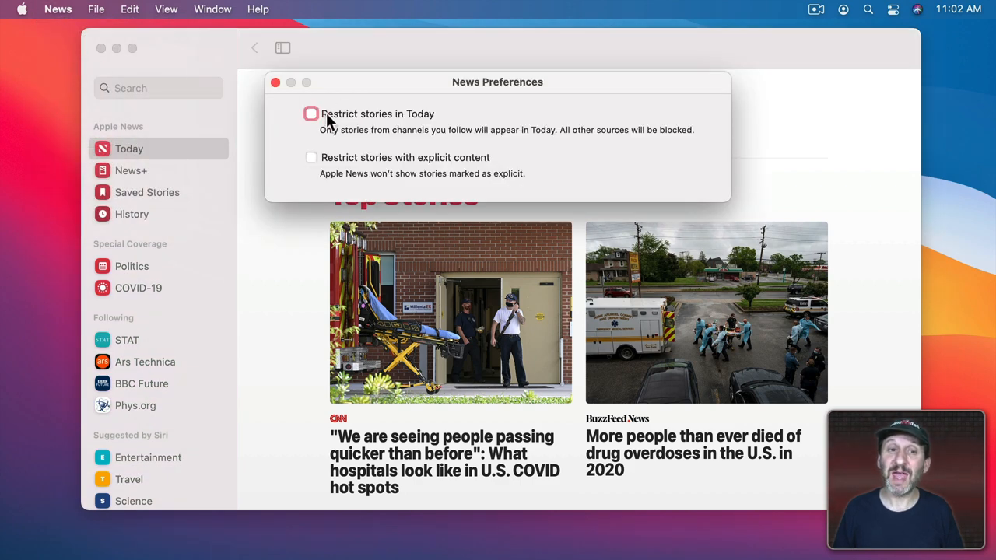
pyautogui.click(311, 113)
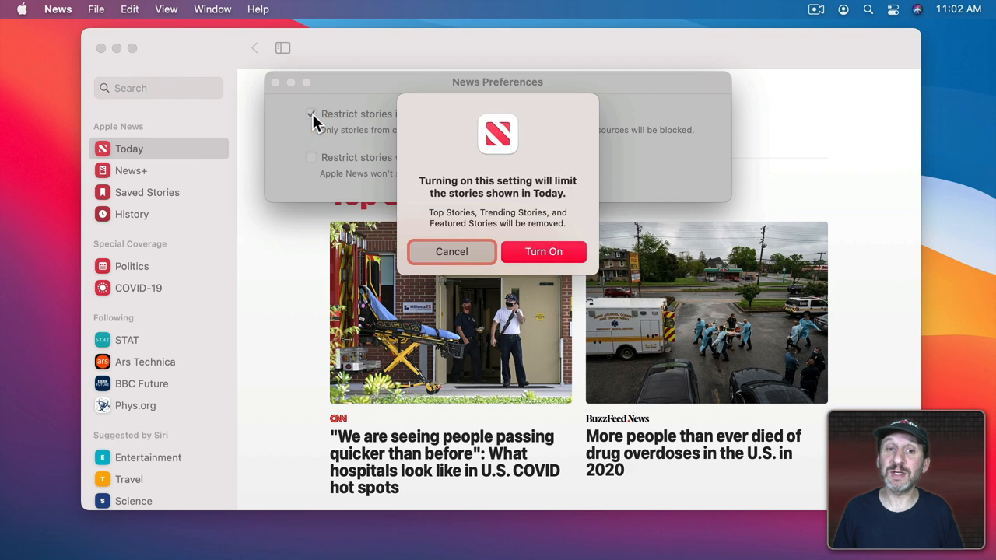
pyautogui.click(543, 251)
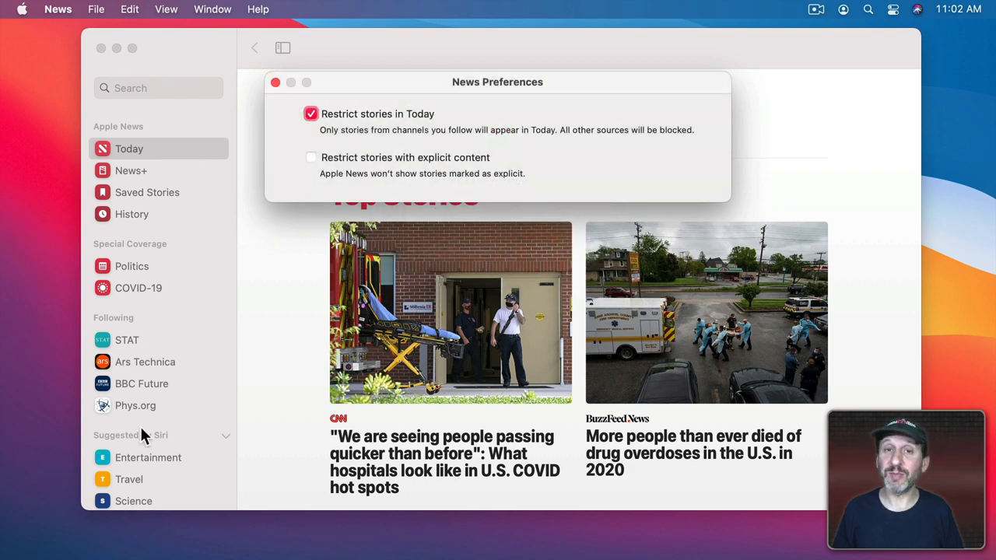
# Close News Preferences and scroll Today to check it shows followed-channel stories.
pyautogui.press('cmd+r')
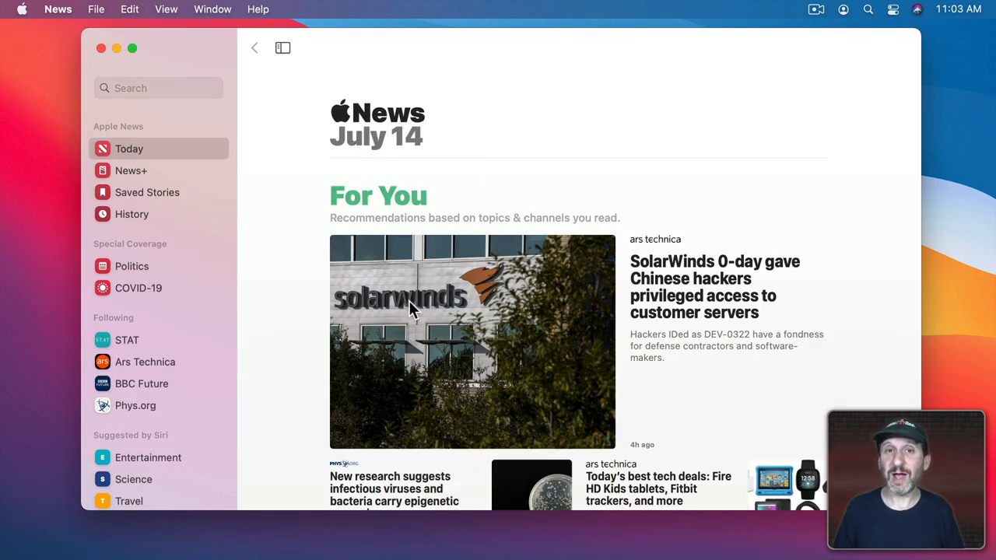
pyautogui.moveTo(600, 294)
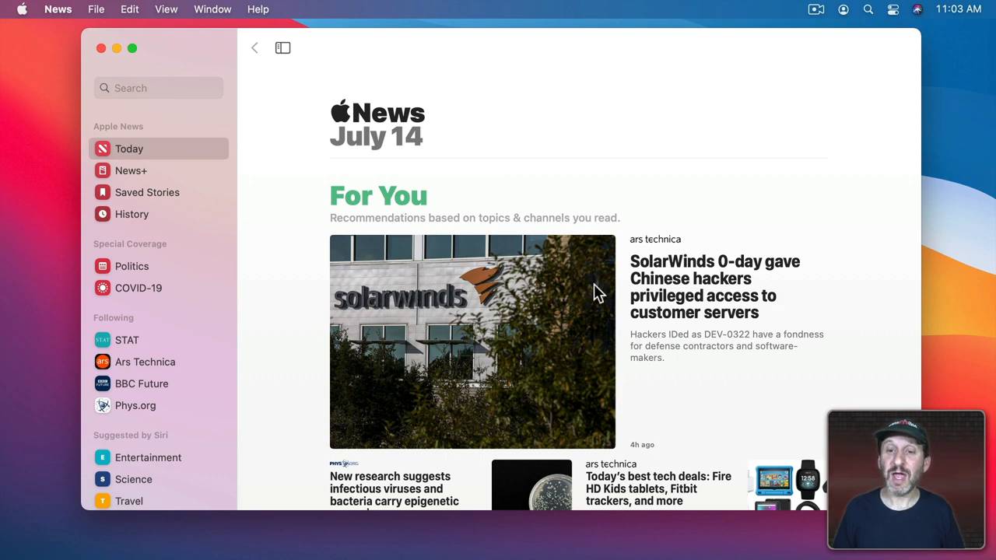
pyautogui.scroll(-3)
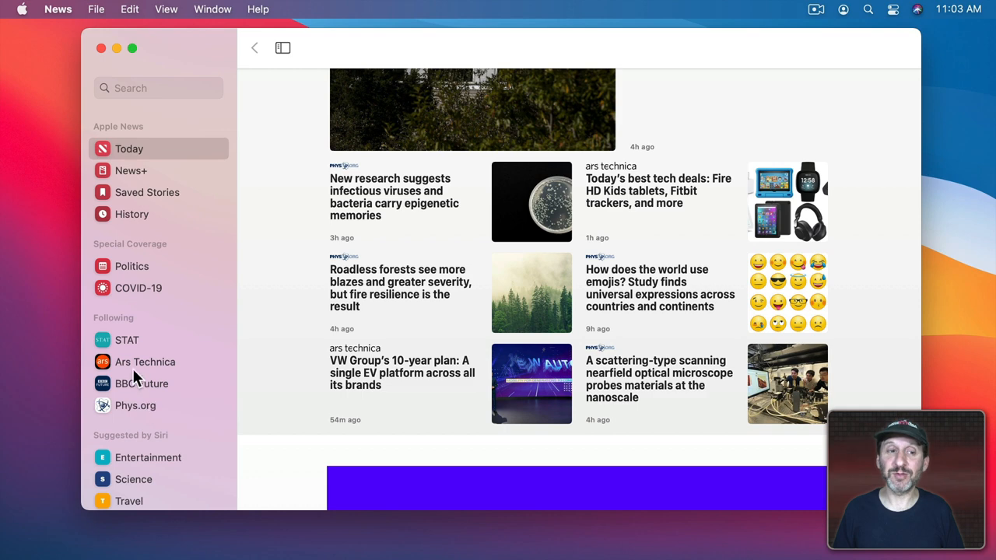
pyautogui.moveTo(140, 414)
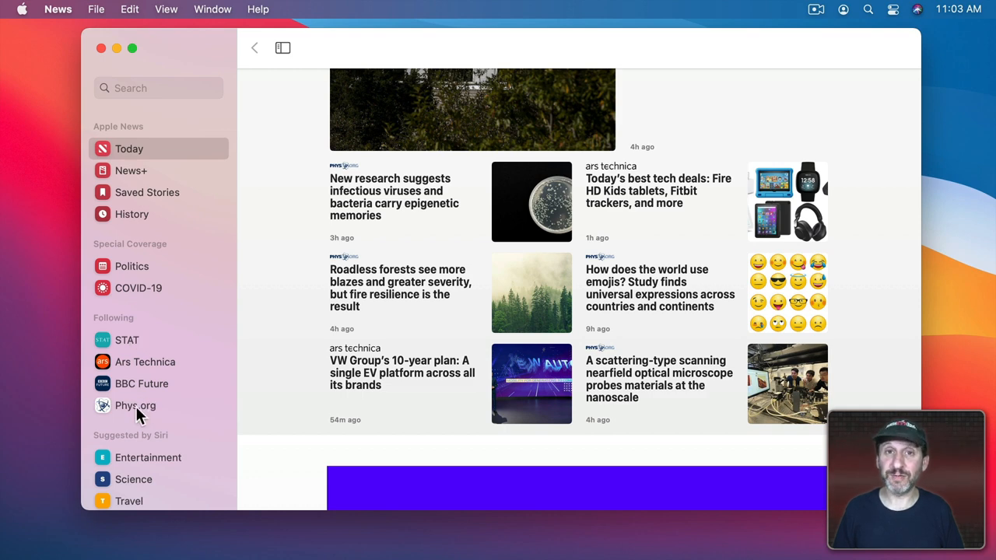
pyautogui.scroll(3)
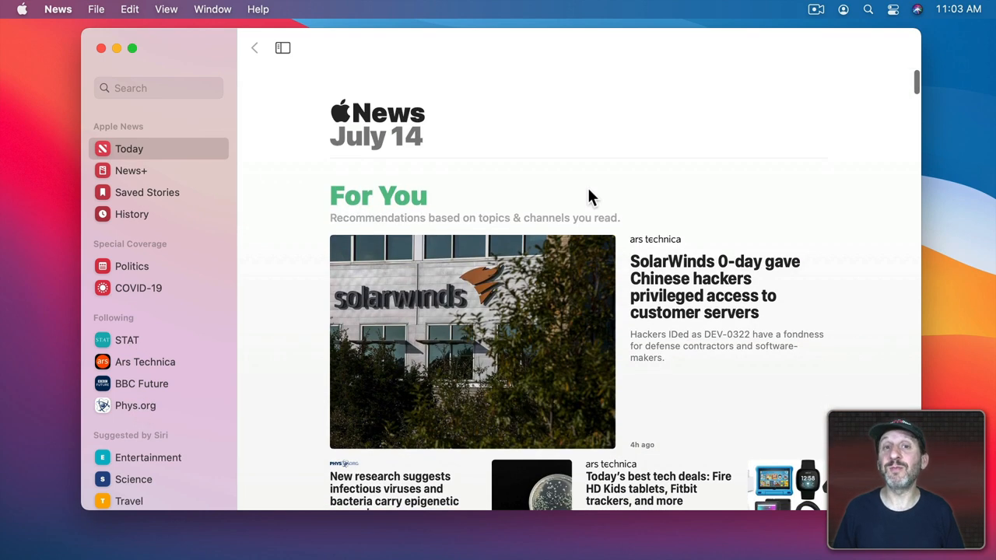
pyautogui.moveTo(134, 147)
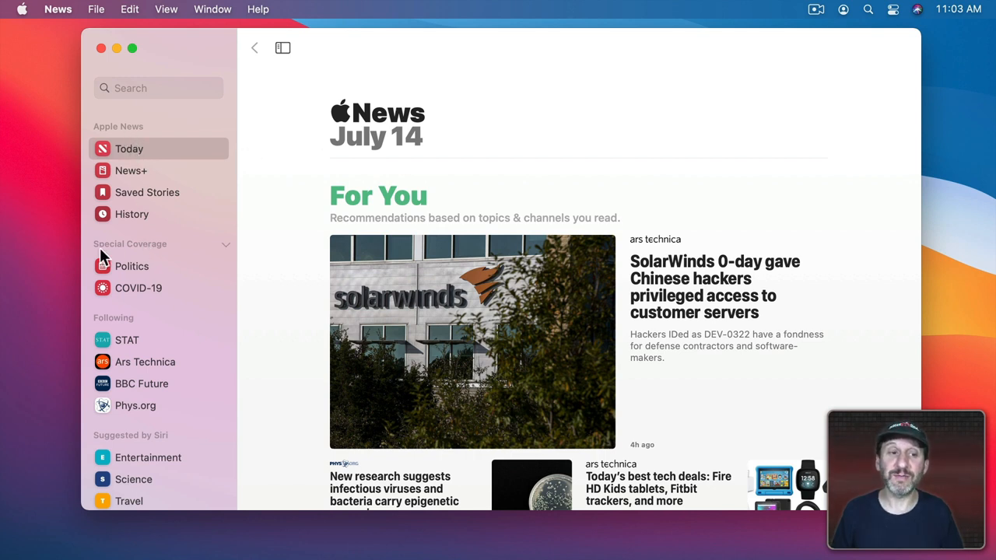
pyautogui.moveTo(224, 251)
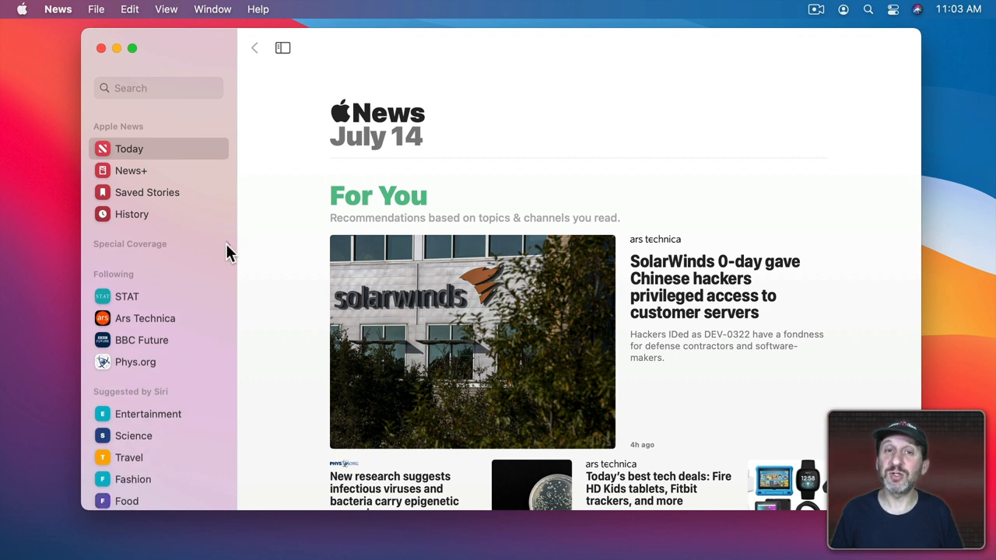
pyautogui.moveTo(206, 400)
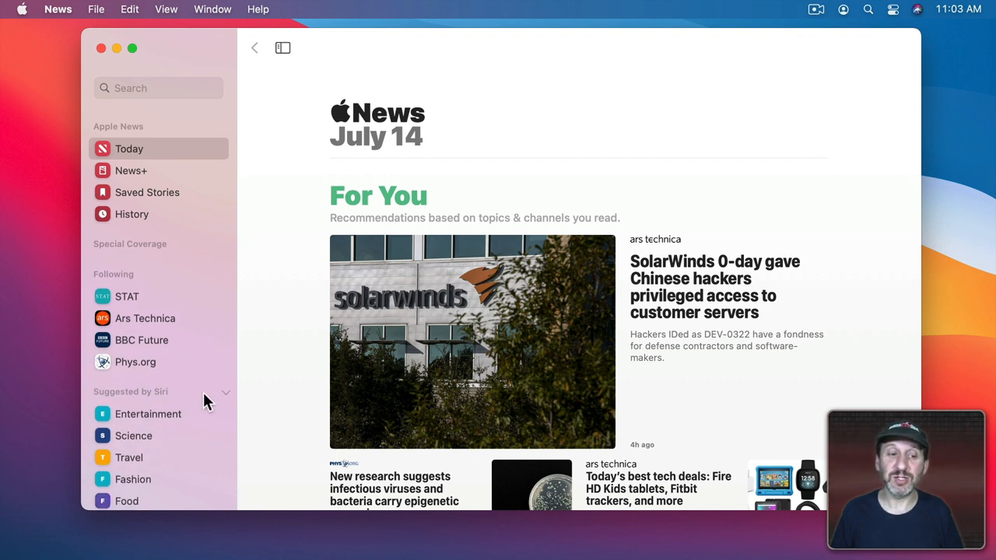
# Collapse the Suggested by Siri group in the sidebar.
pyautogui.click(225, 392)
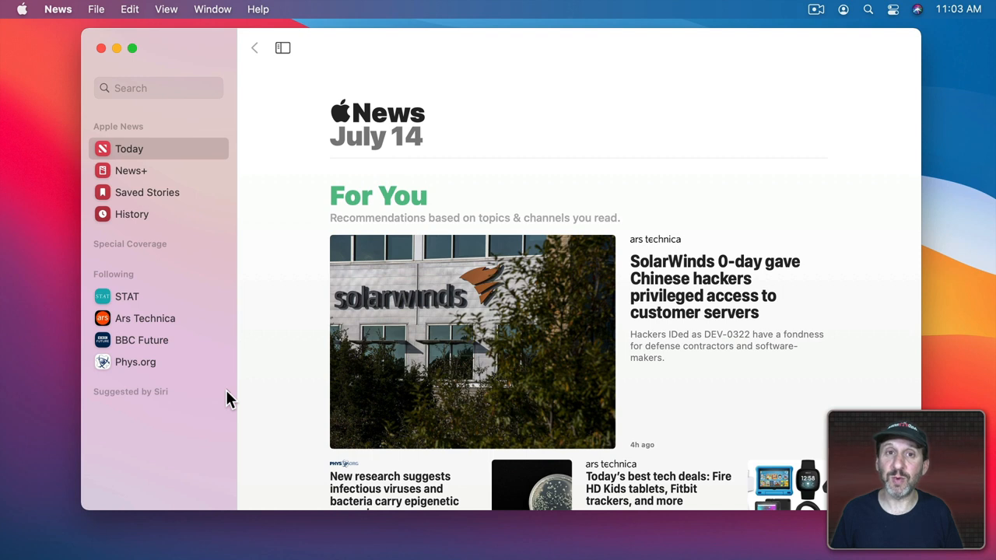
pyautogui.moveTo(229, 241)
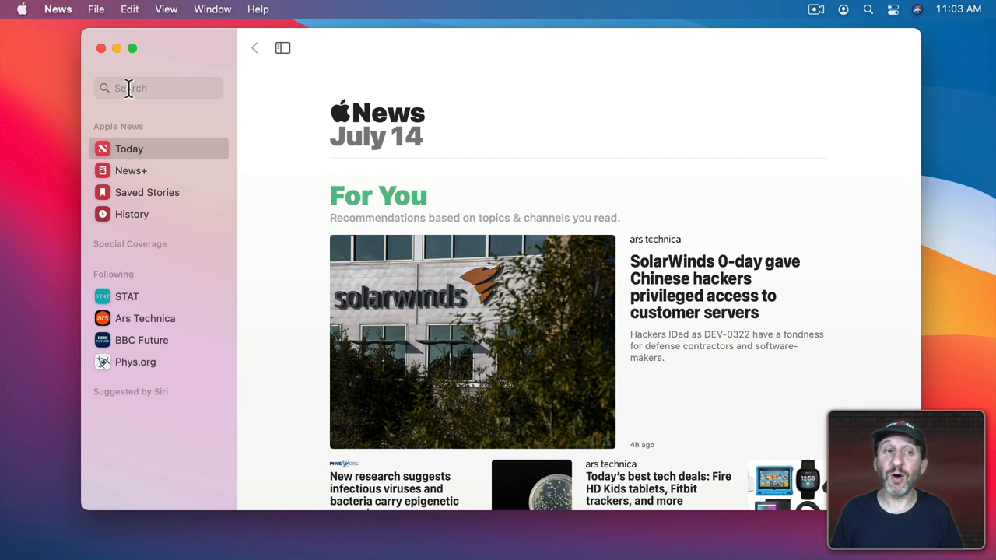
# Search Apple News for 'colorado', then clear the search.
pyautogui.click(158, 88)
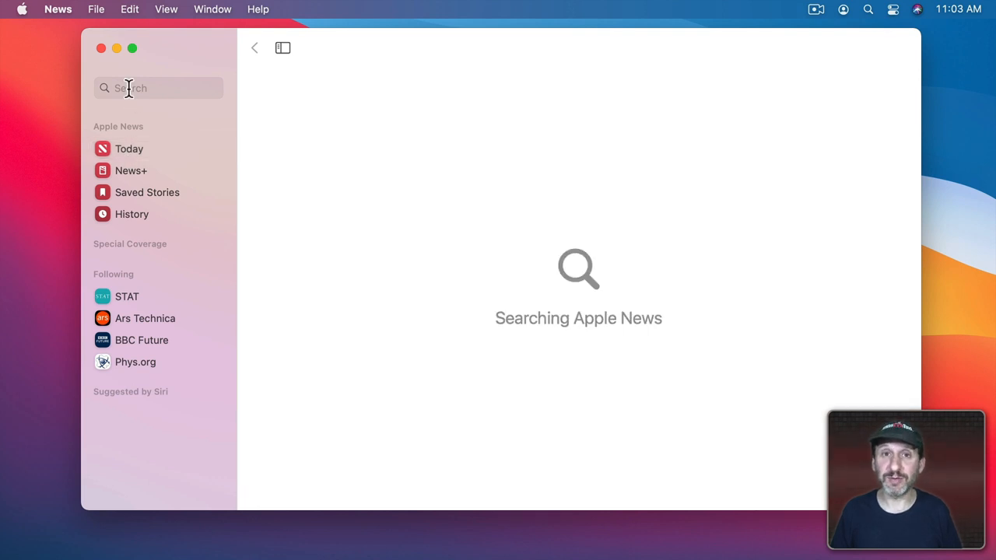
pyautogui.write('colorado')
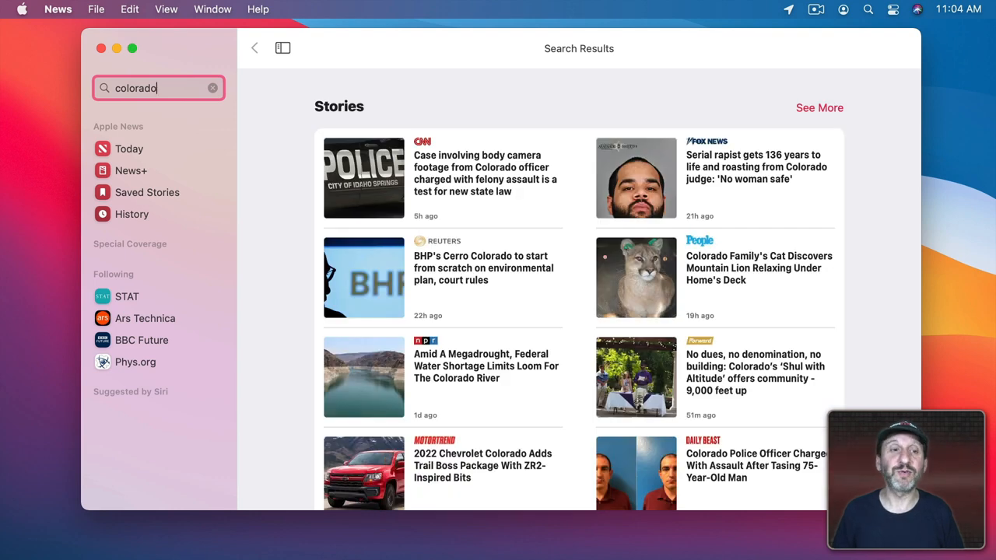
pyautogui.moveTo(225, 93)
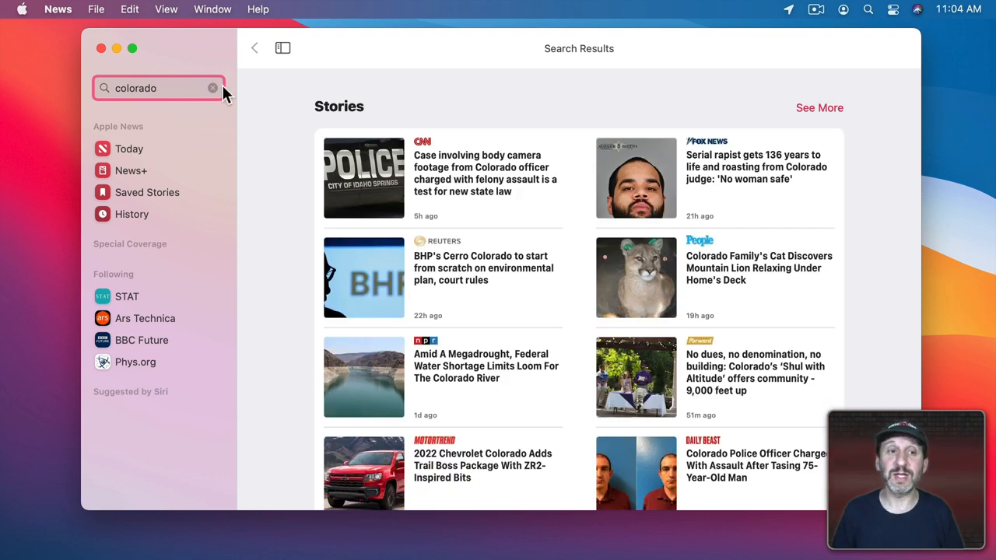
pyautogui.click(127, 297)
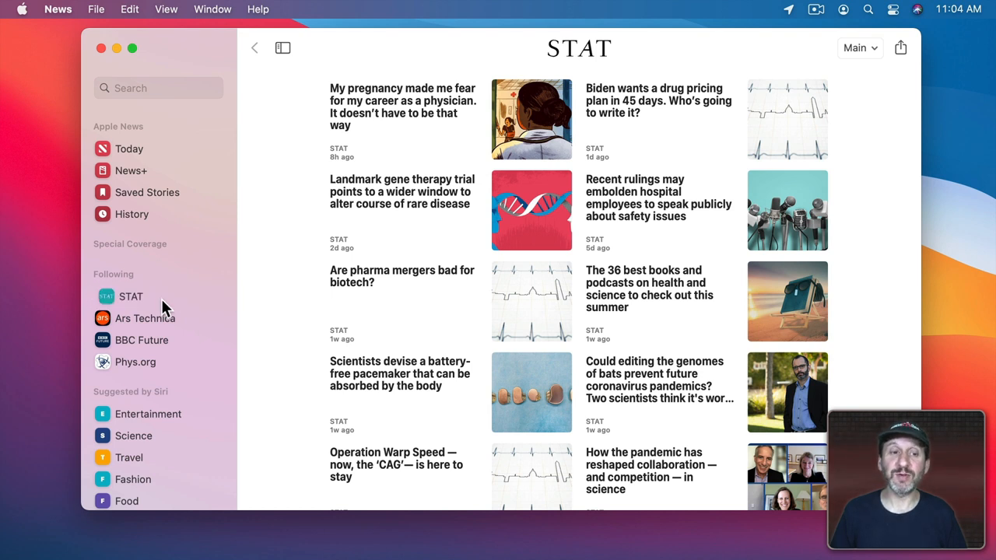
# Unfollow the STAT, BBC Future and Phys.org channels from the Following list.
pyautogui.rightClick(125, 296)
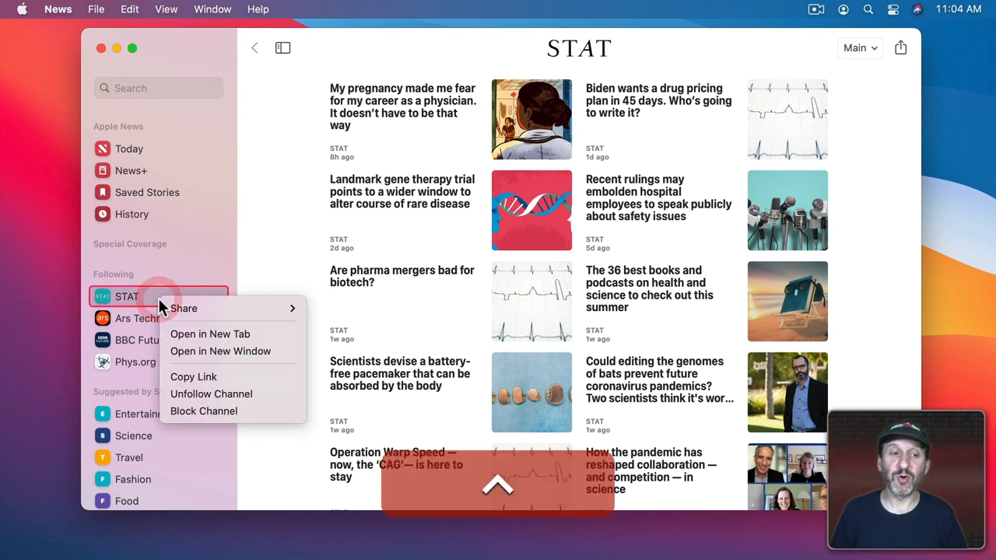
pyautogui.moveTo(211, 394)
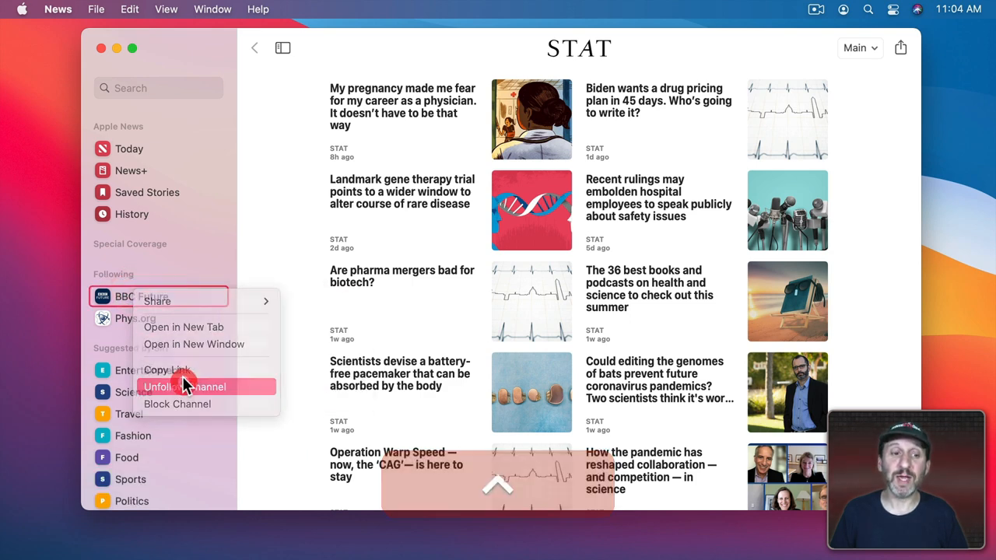
pyautogui.click(185, 387)
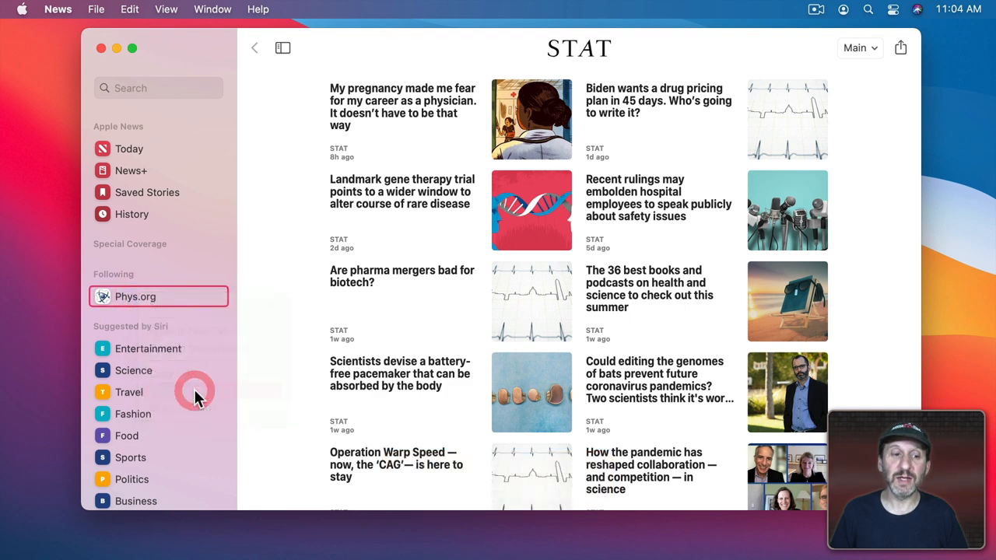
pyautogui.click(140, 88)
pyautogui.write('science')
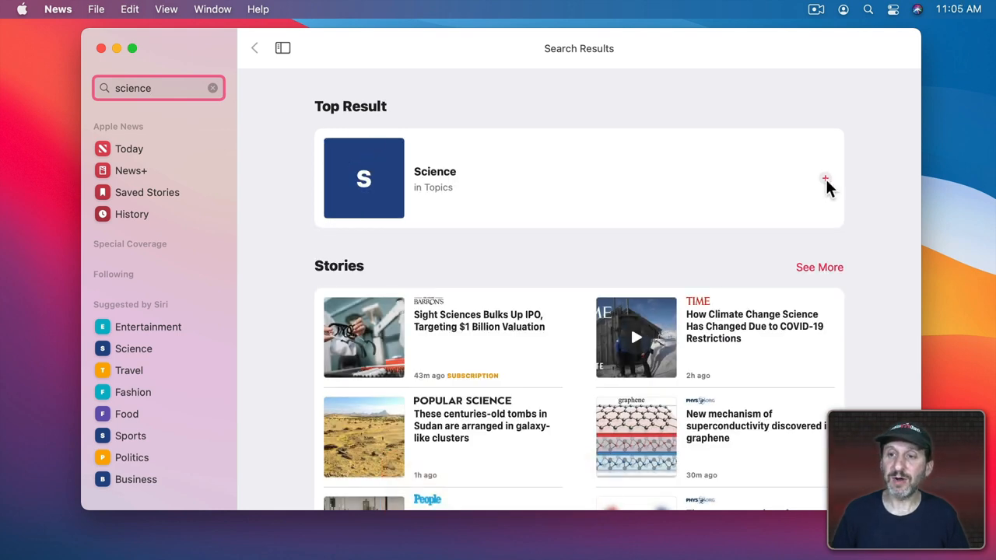
# Follow the Science topic from the search results, then return to the Today feed.
pyautogui.click(825, 179)
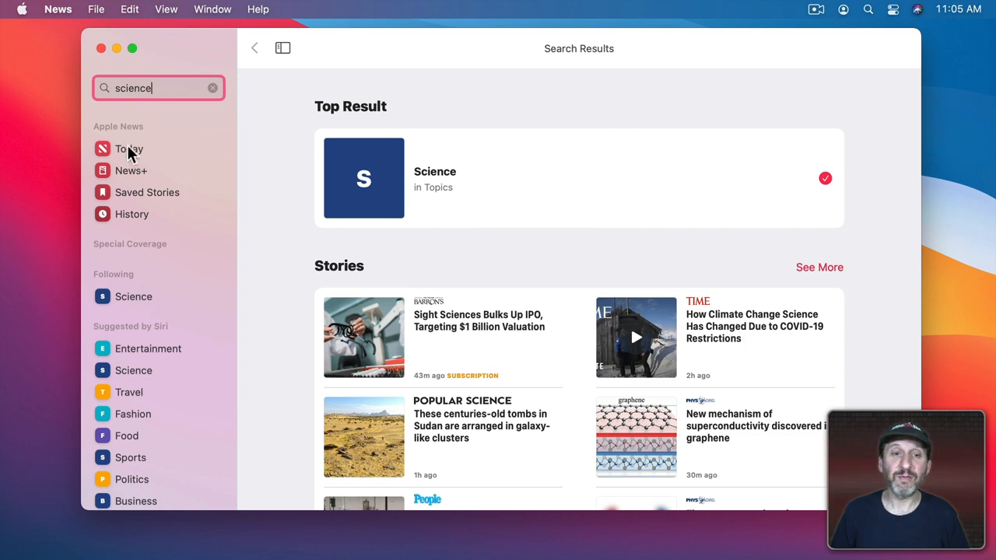
pyautogui.click(130, 149)
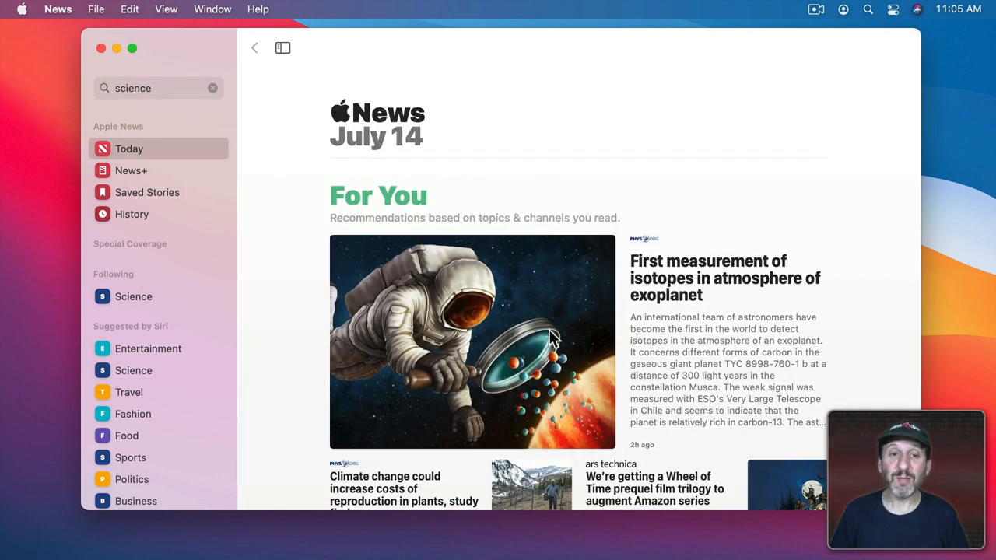
pyautogui.scroll(-3)
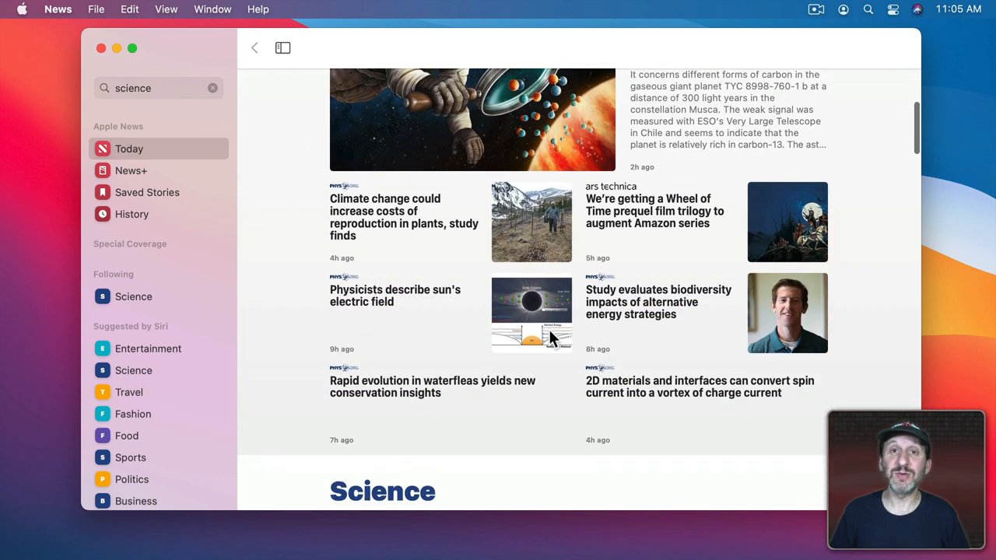
pyautogui.scroll(-3)
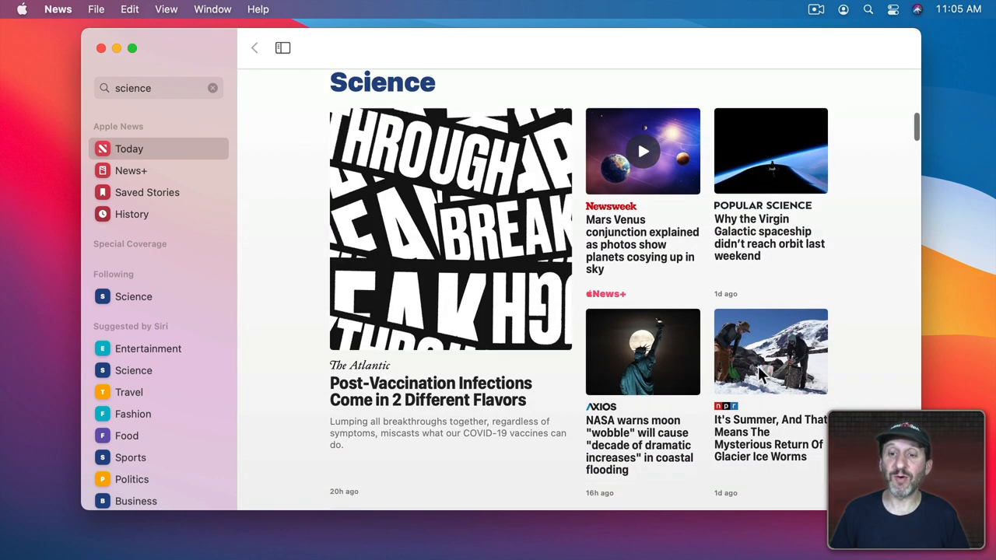
pyautogui.moveTo(124, 301)
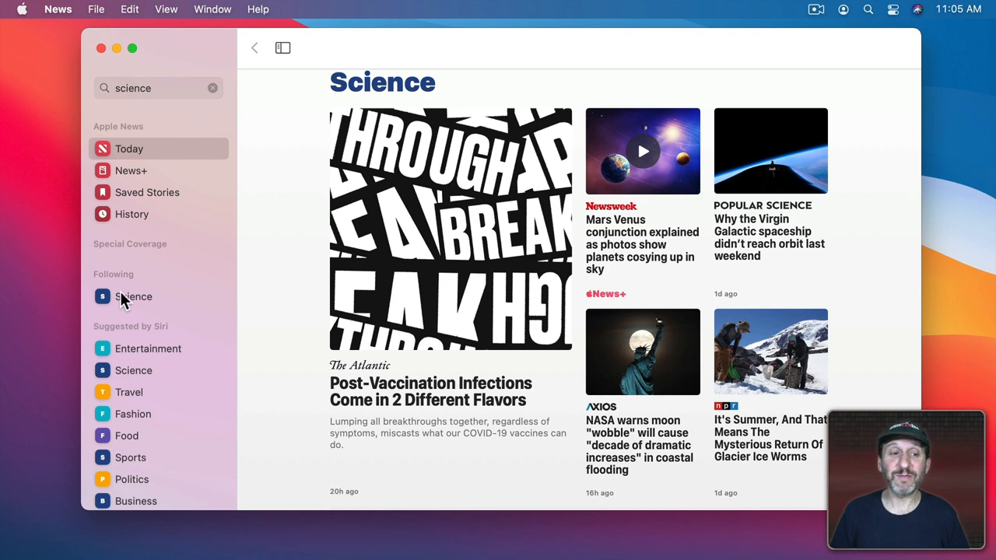
pyautogui.moveTo(156, 311)
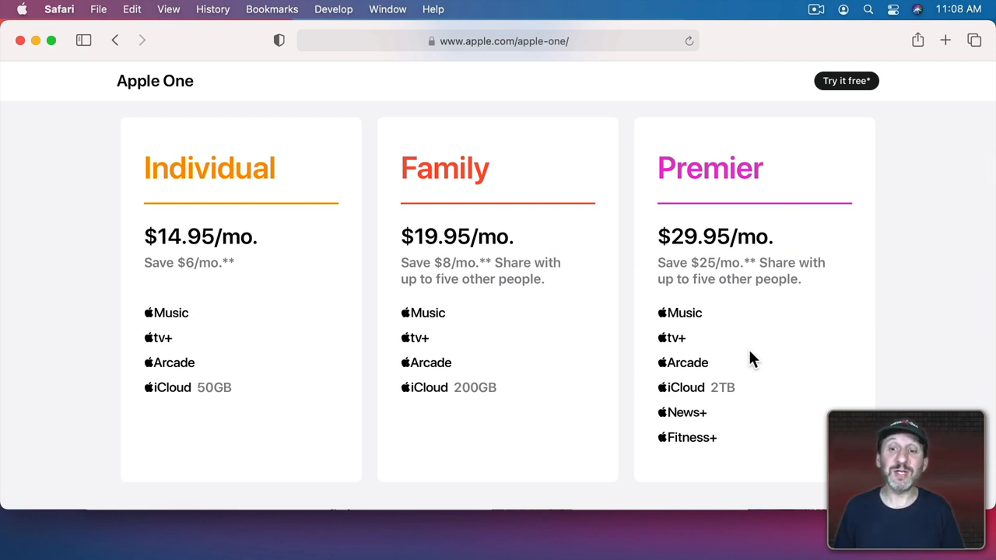
pyautogui.moveTo(754, 404)
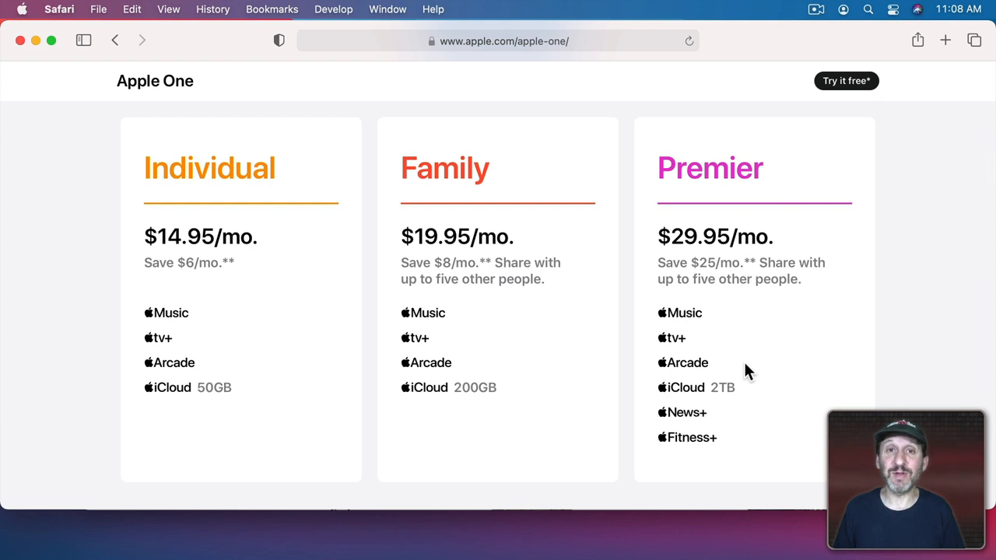
pyautogui.moveTo(744, 337)
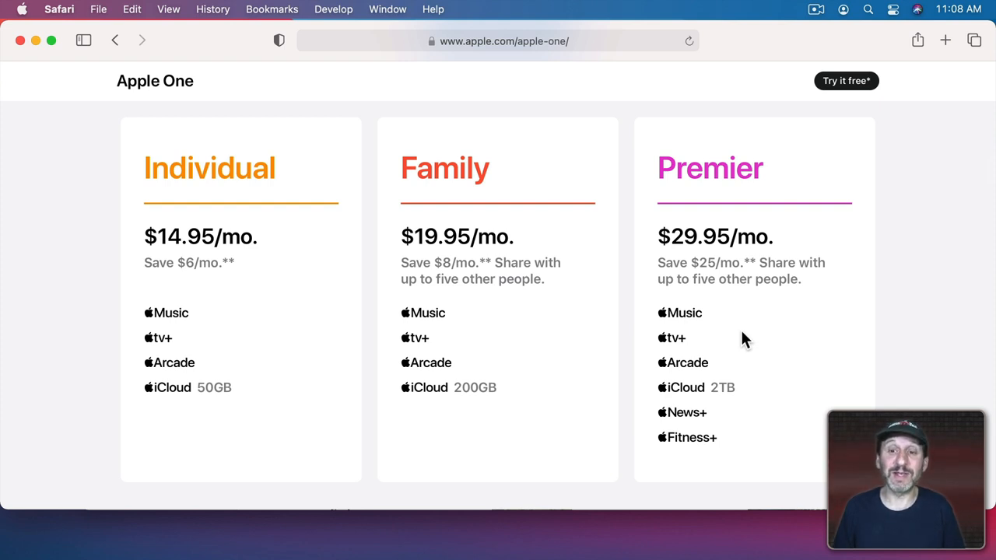
pyautogui.moveTo(754, 422)
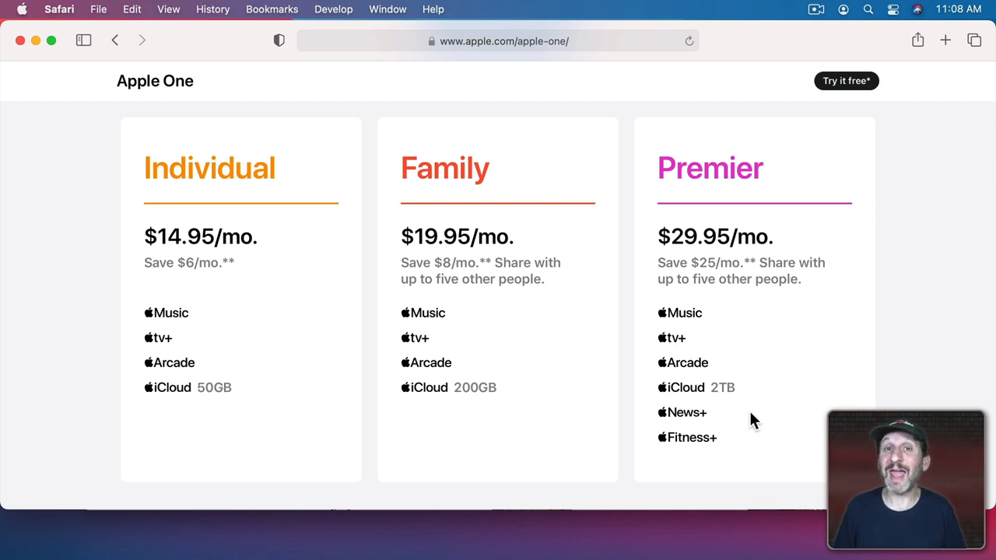